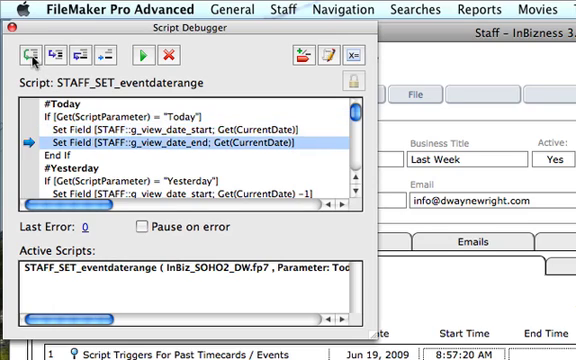
Step past the Today branch's Set Field lines, then scroll through the remaining date-range branches.
left_click(37, 55)
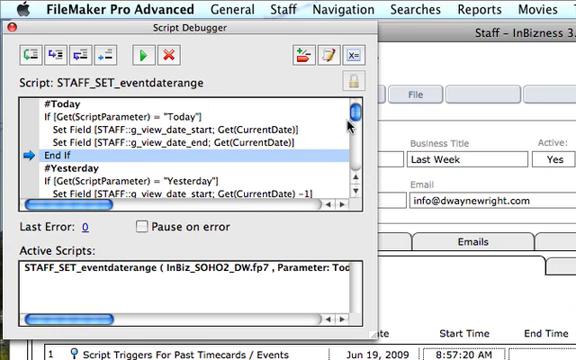
scroll("down", 3)
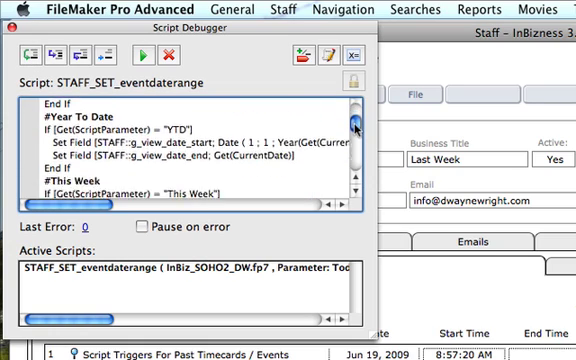
scroll("down", 3)
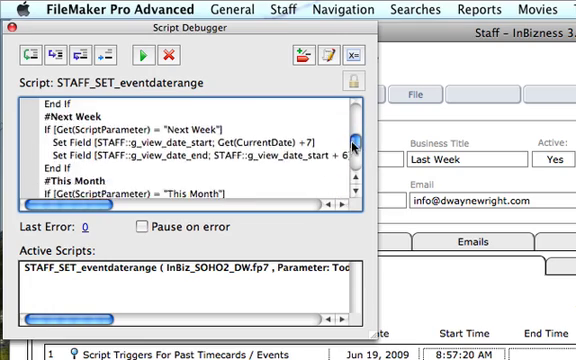
scroll("down", 3)
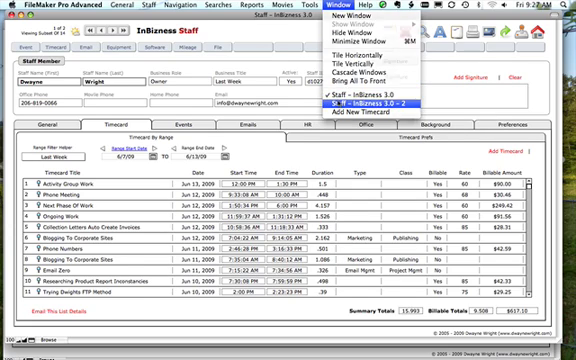
left_click(390, 99)
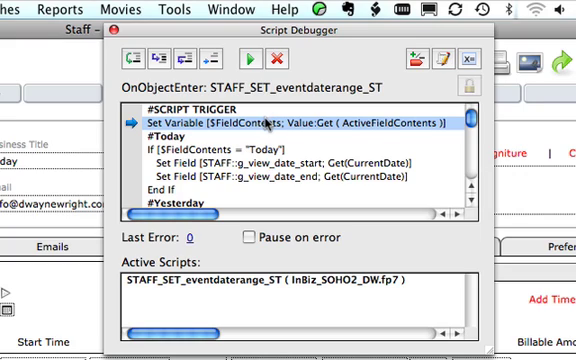
mouse_move(232, 157)
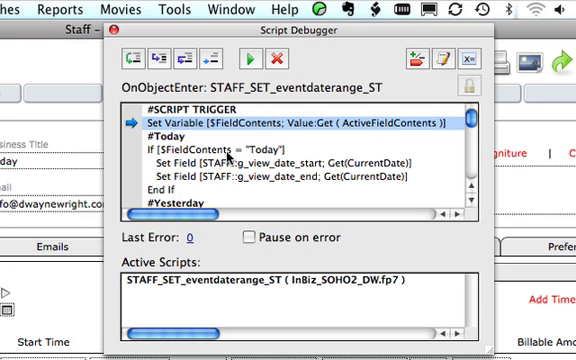
mouse_move(218, 148)
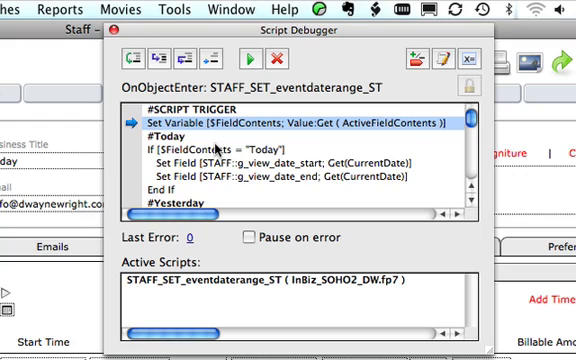
mouse_move(215, 146)
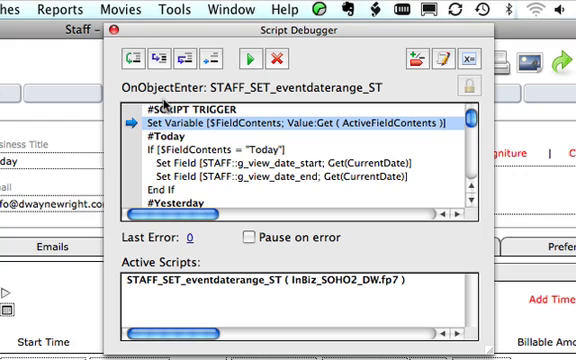
Resume the paused trigger script and pick Last Week, showing 6/7/09–6/13/09 entries.
left_click(131, 57)
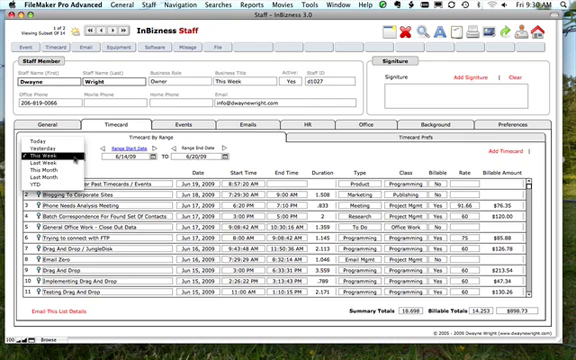
left_click(60, 173)
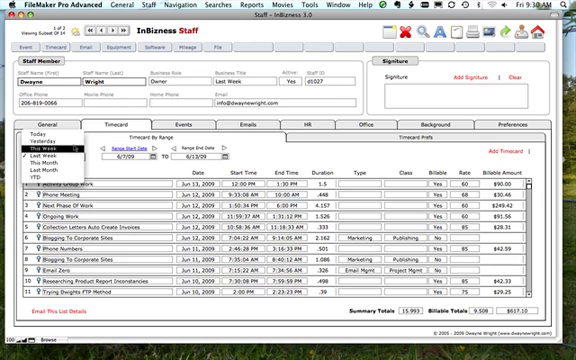